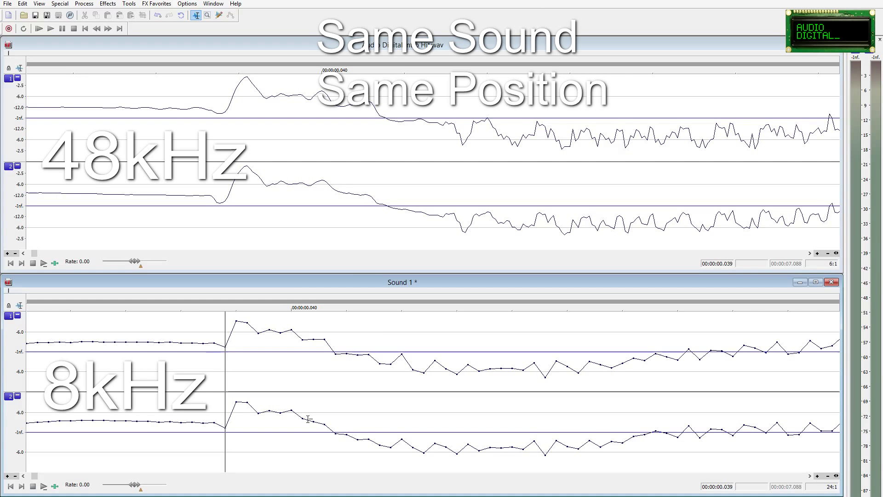
mouse_move(222, 188)
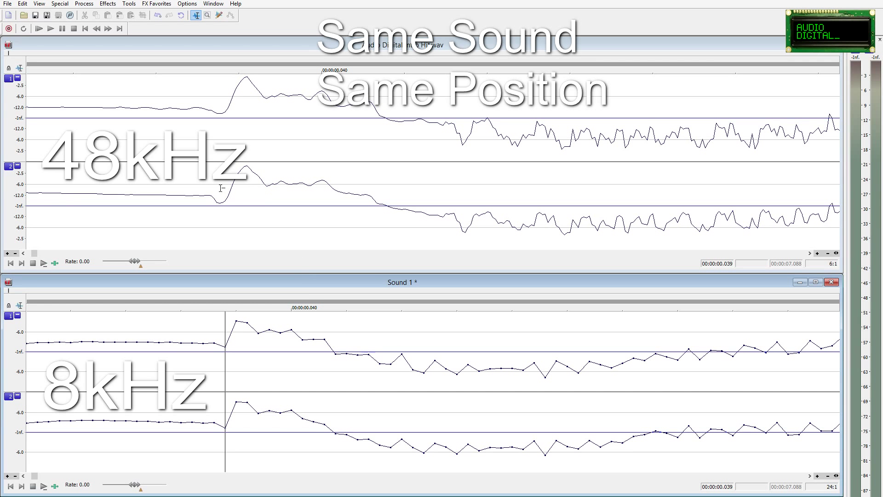
mouse_move(480, 215)
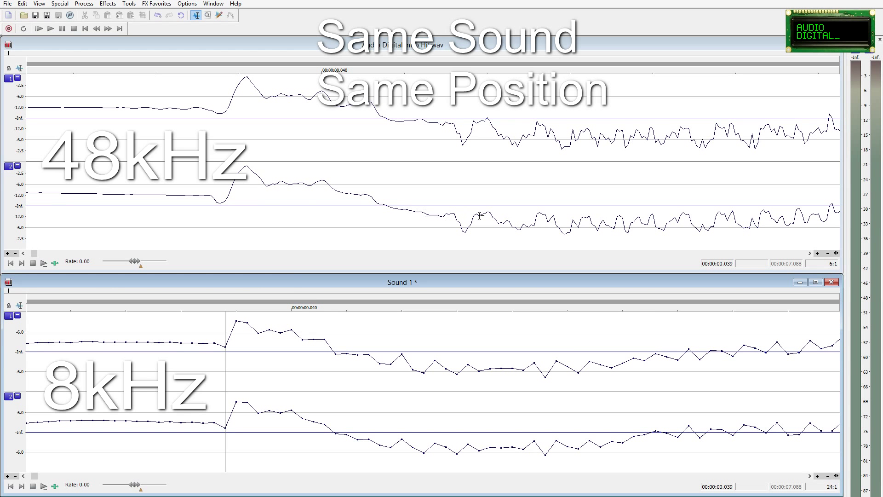
Close the 48 kHz versus 8 kHz comparison windows and create new files Sound 3 and Sound 4.
click(832, 282)
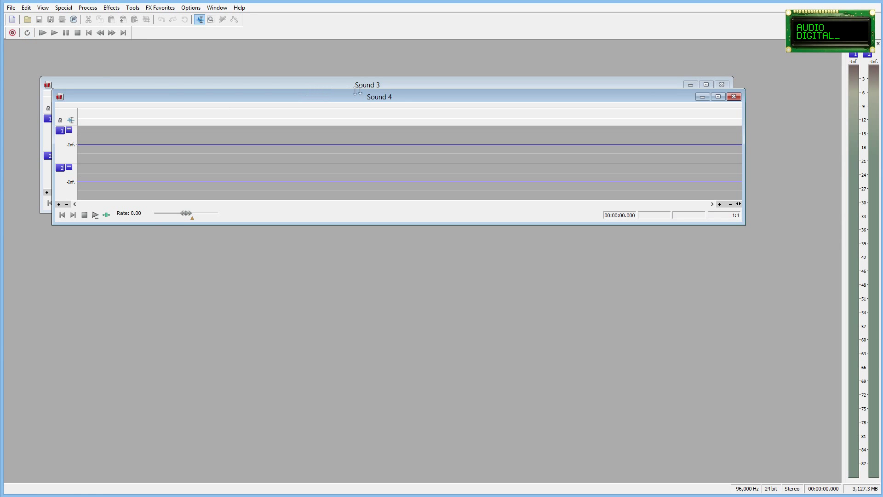
Tile the windows and make Sound 4 a 44,100 Hz, 16-bit file.
click(216, 7)
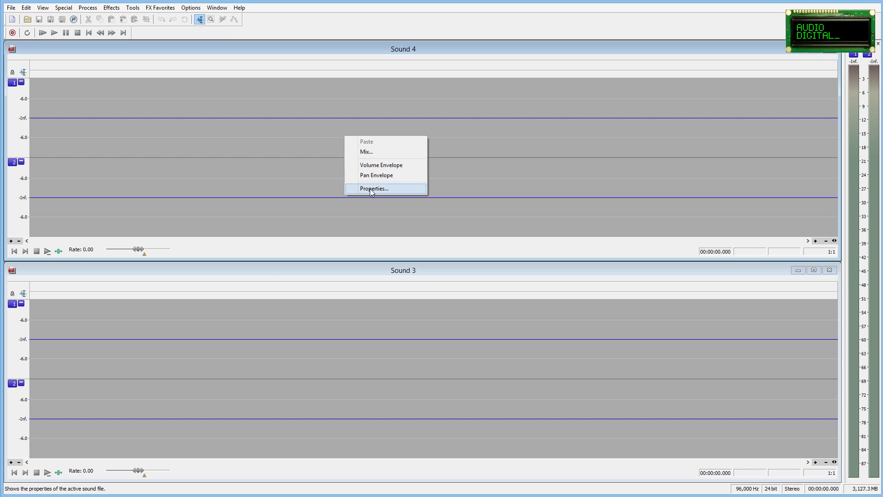
click(373, 187)
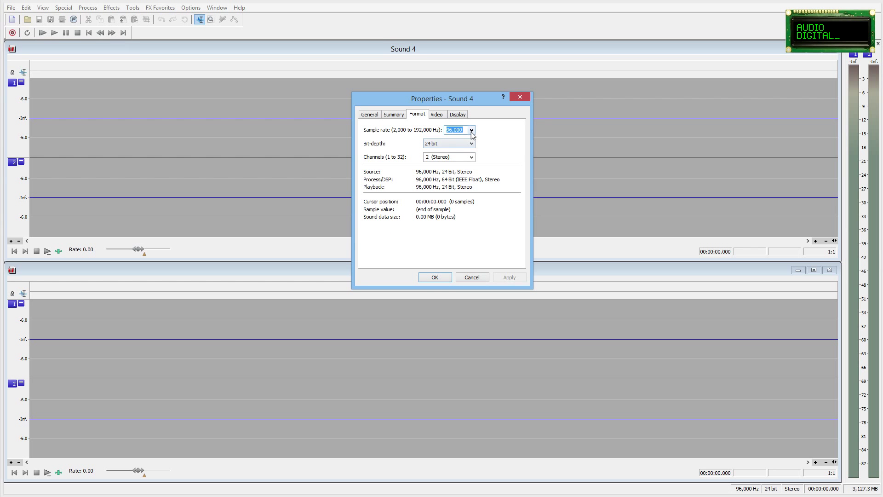
click(471, 143)
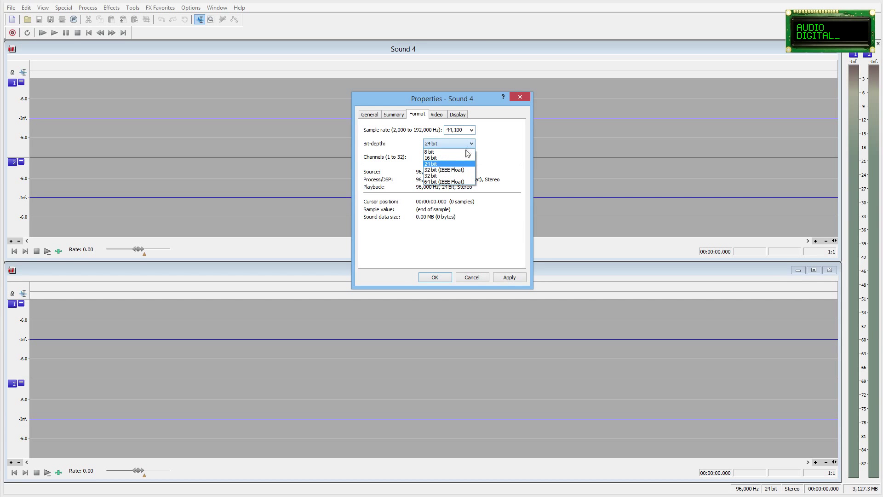
click(431, 157)
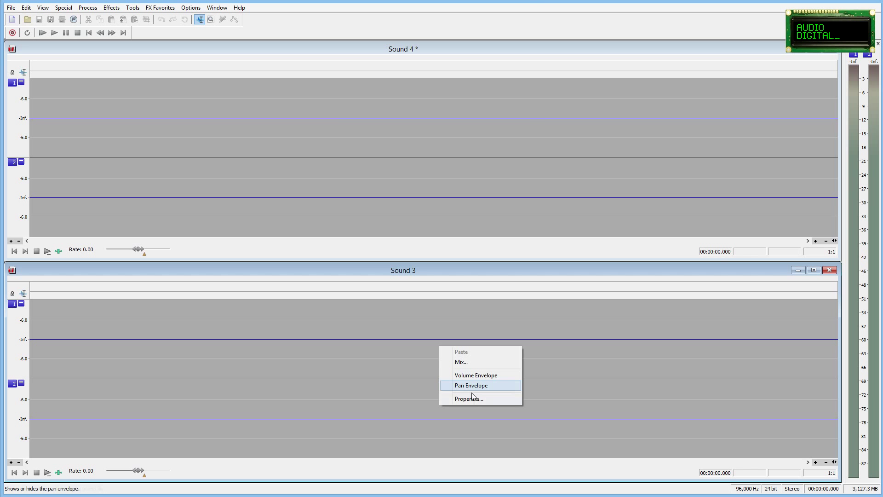
Give Sound 3 a higher sample rate in its format properties.
click(468, 399)
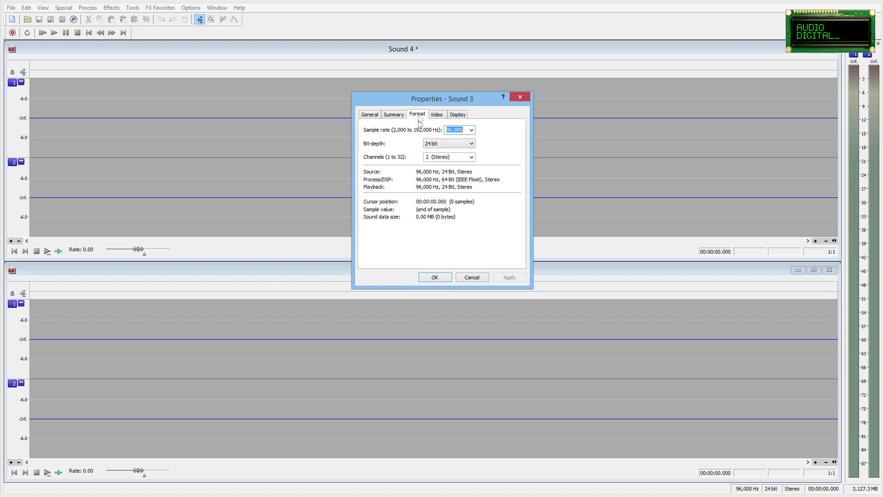
click(471, 129)
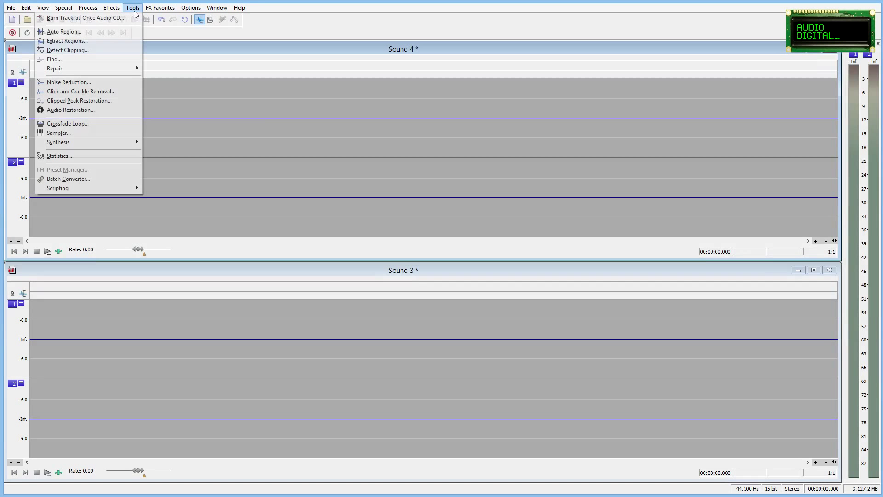
mouse_move(58, 142)
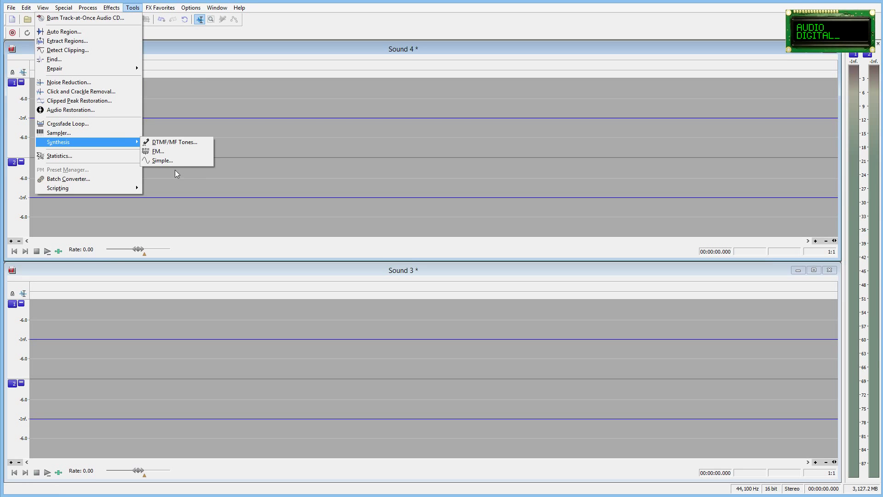
Synthesize a 0.03-second tone into Sound 4 with Simple Synthesis.
click(162, 161)
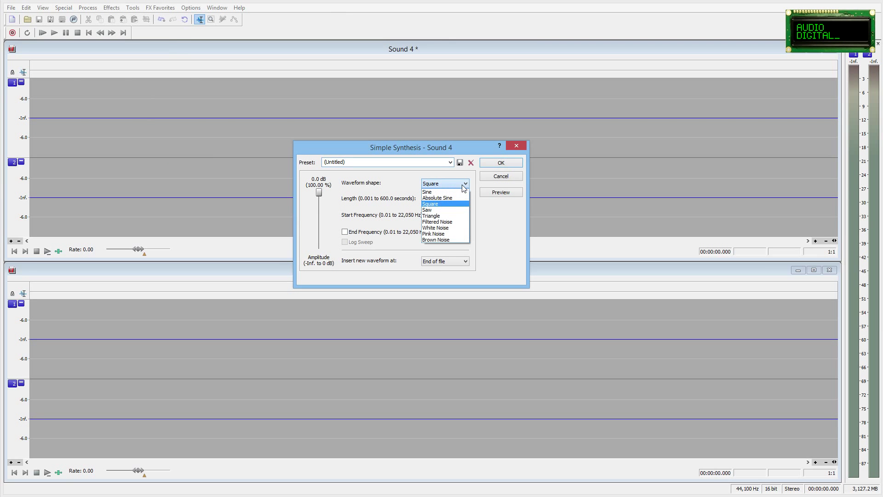
click(425, 192)
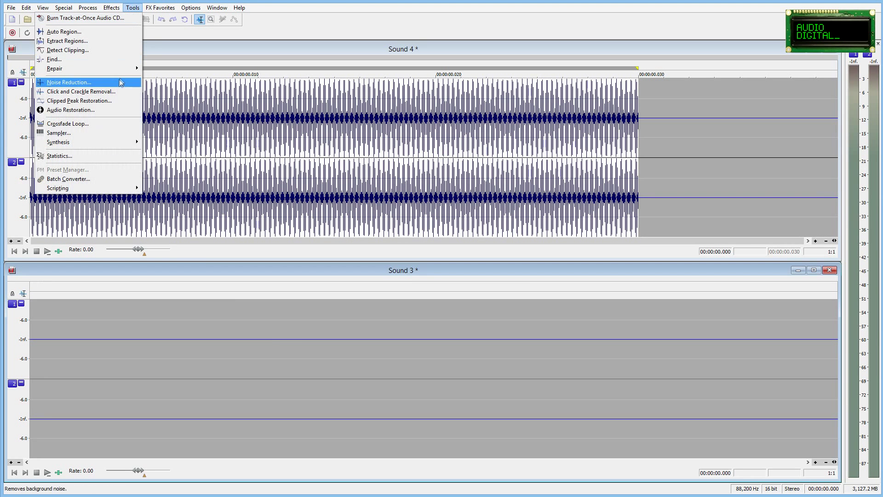
mouse_move(84, 142)
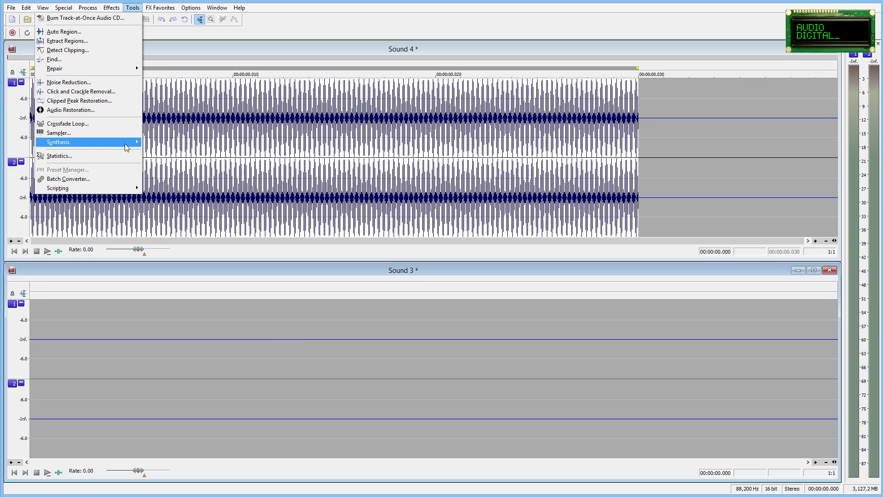
Synthesize a 0.03-second 20,000 Hz sine tone into Sound 3.
click(57, 142)
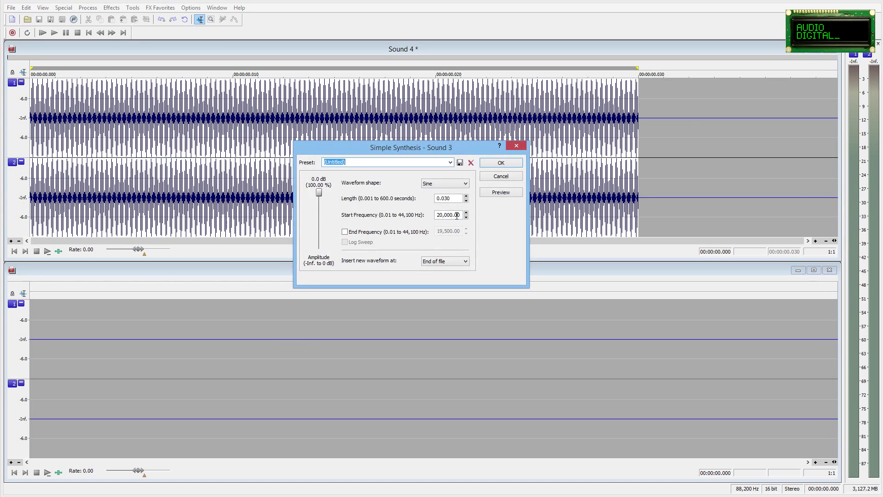
click(498, 162)
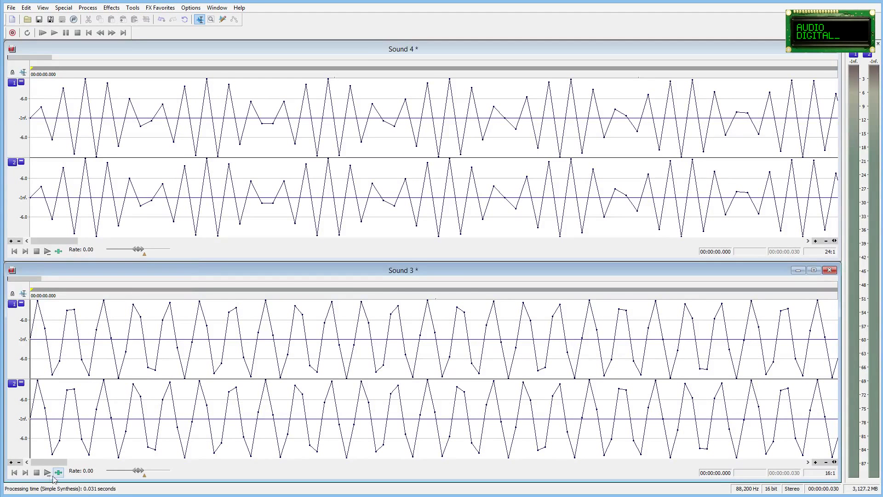
Play Sound 3's tone, then set a -48 semitone pitch shift for Sound 4.
click(47, 471)
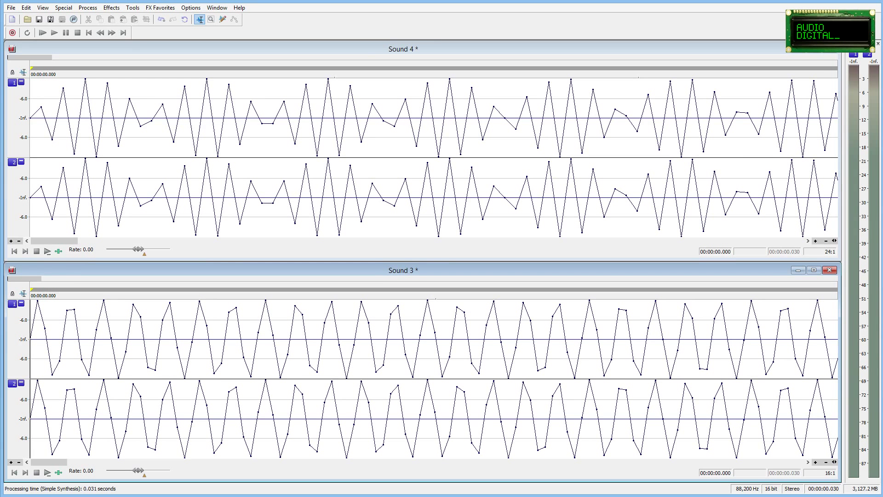
click(111, 8)
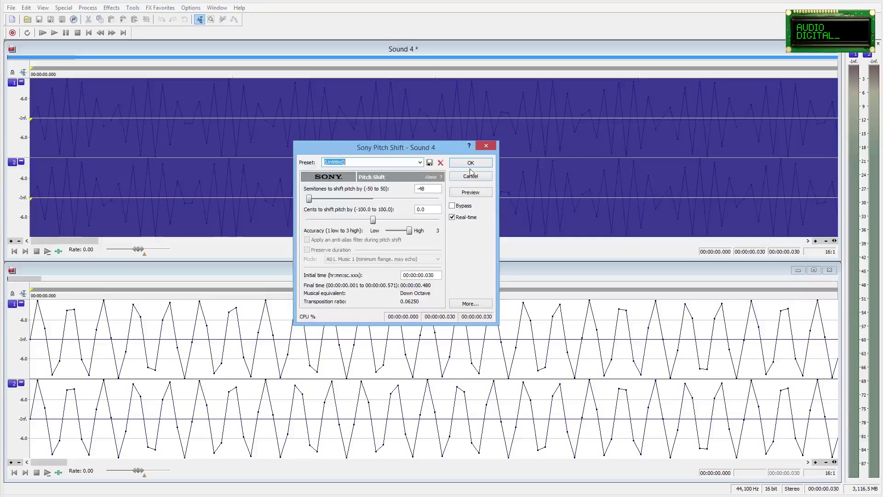
Apply the -48 semitone pitch shift to Sound 4, then the same shift to Sound 3.
click(470, 163)
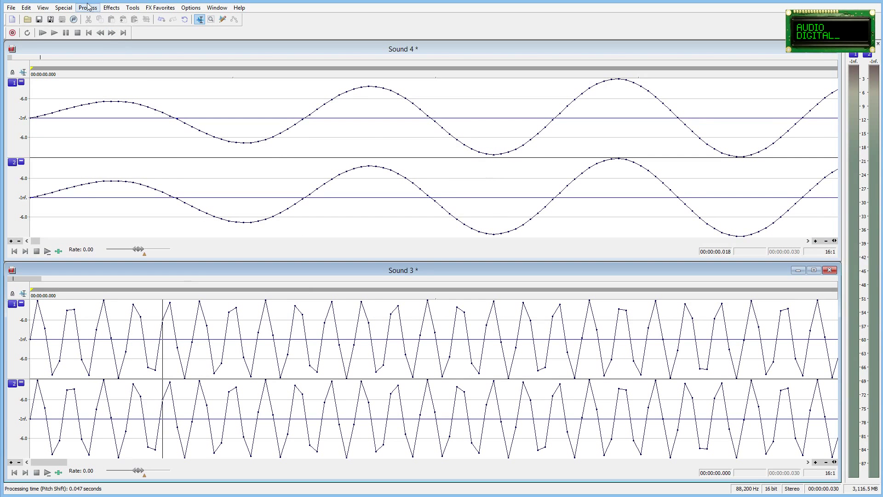
click(111, 8)
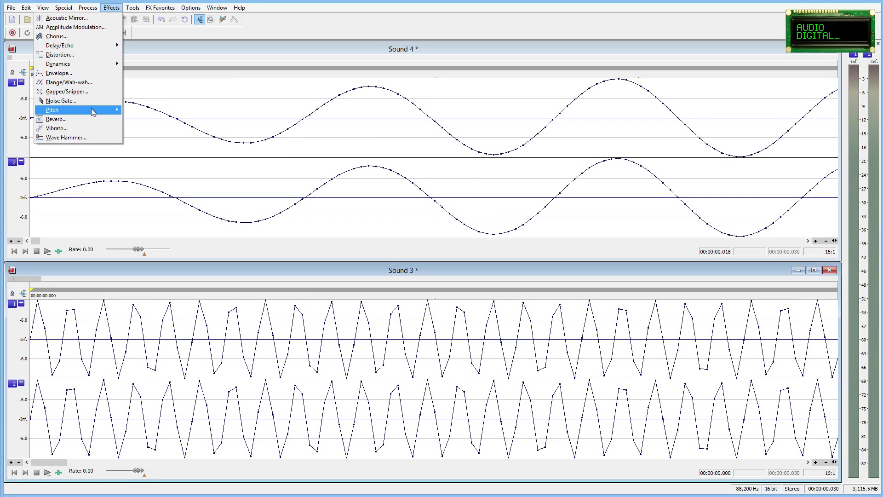
click(51, 110)
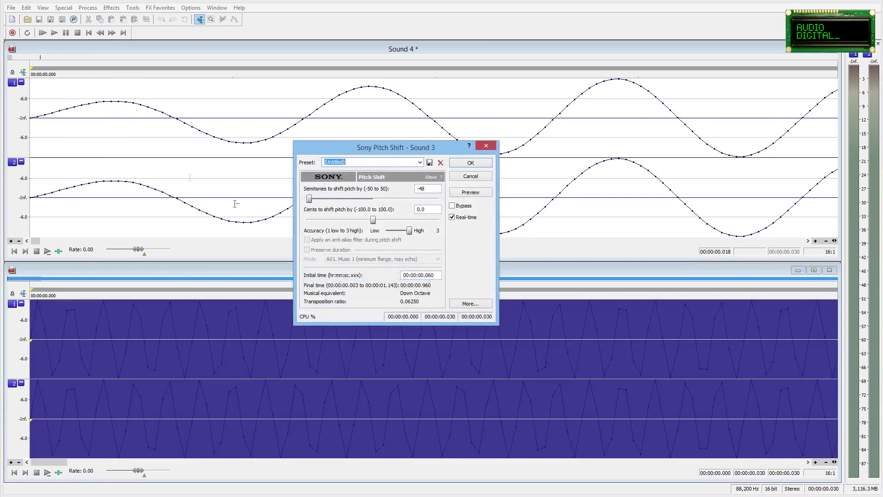
click(470, 163)
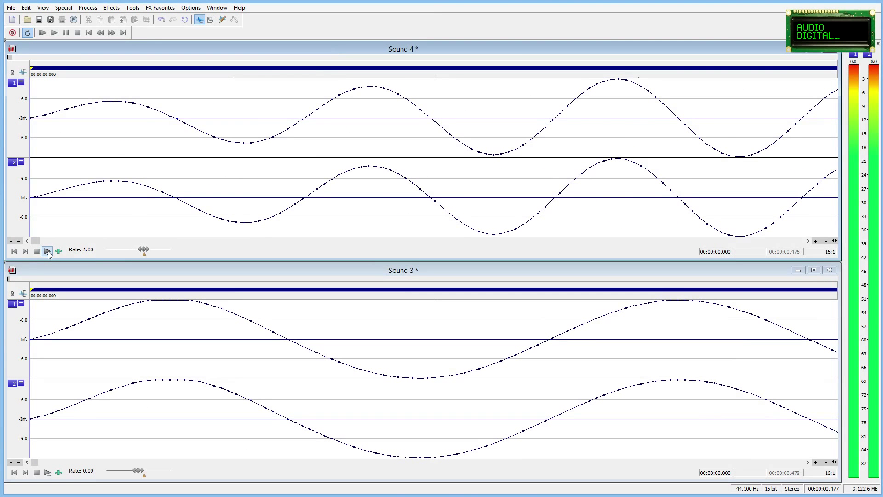
Play back the pitched-down tones in Sound 4 and Sound 3 to compare them.
click(47, 252)
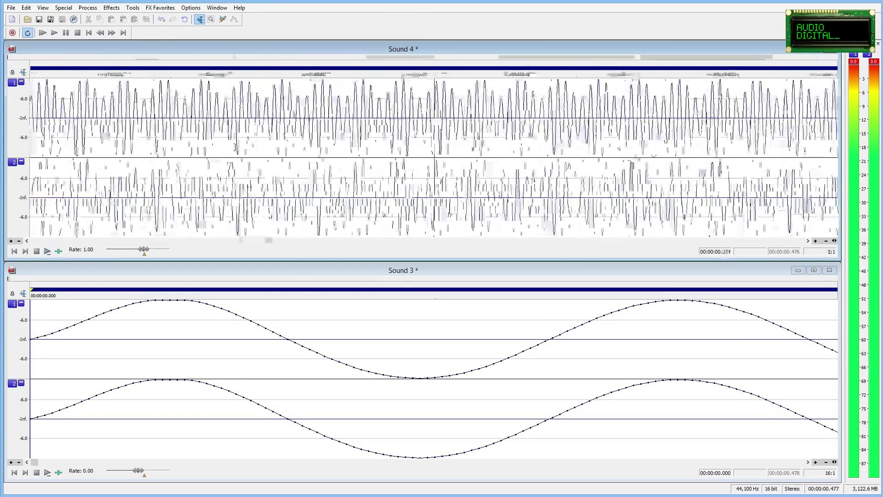
click(58, 471)
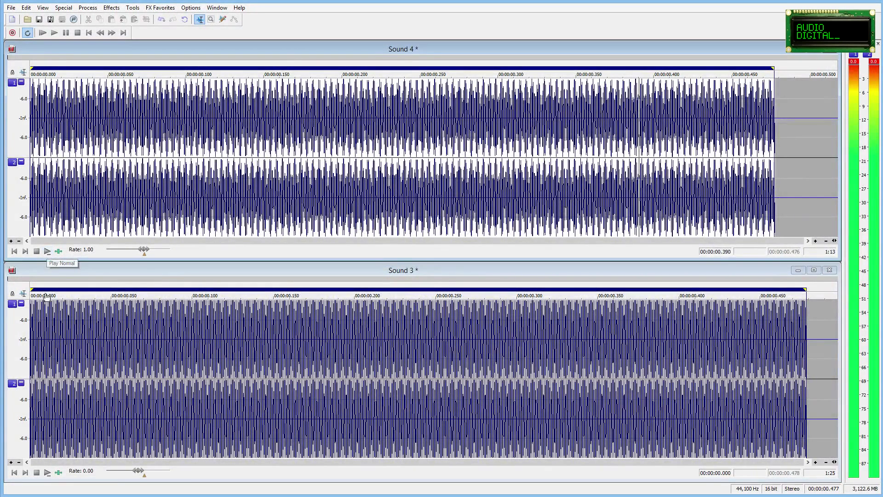
click(47, 471)
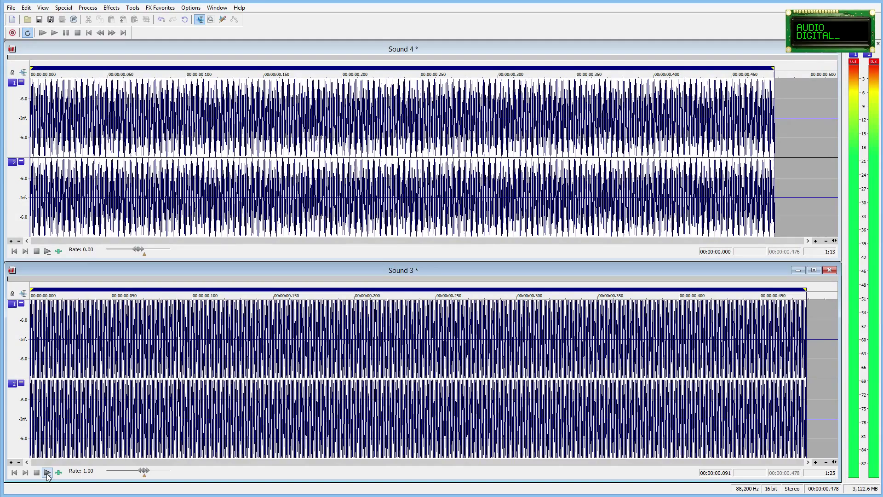
click(36, 472)
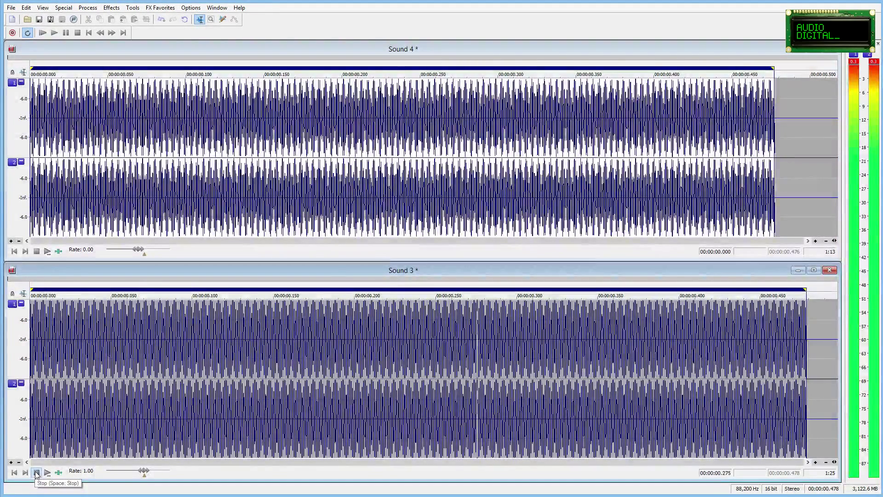
click(216, 7)
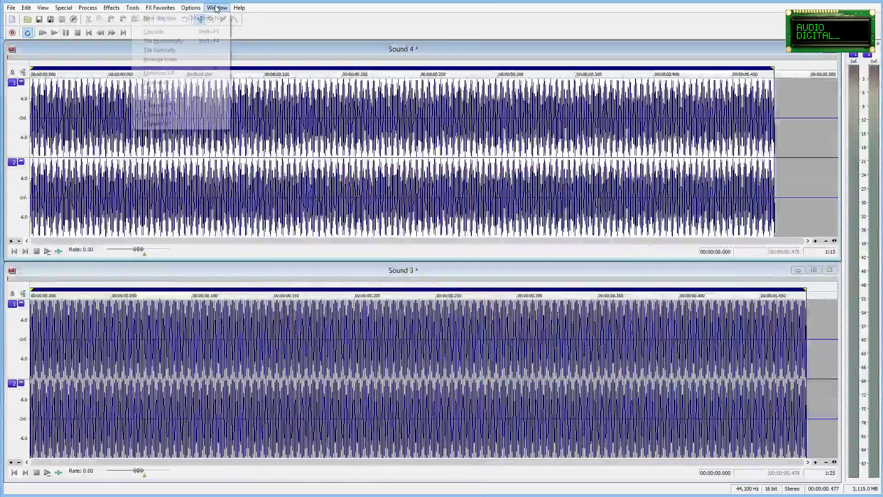
Bring the Sound 5 window, a ten-second 96,000 Hz sine wave, to the front.
click(159, 17)
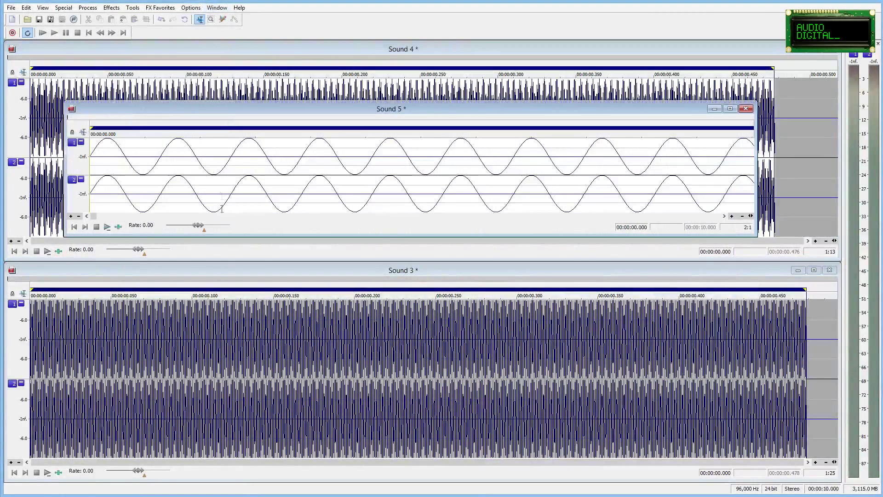
click(106, 226)
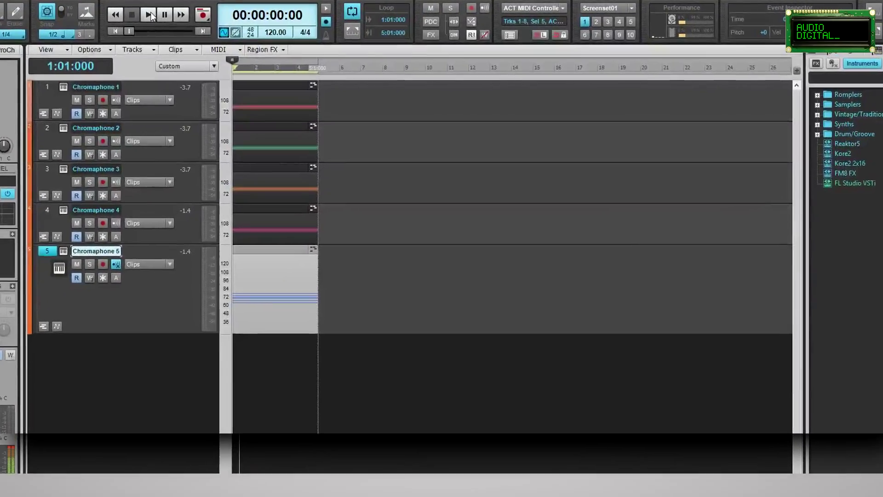
click(149, 15)
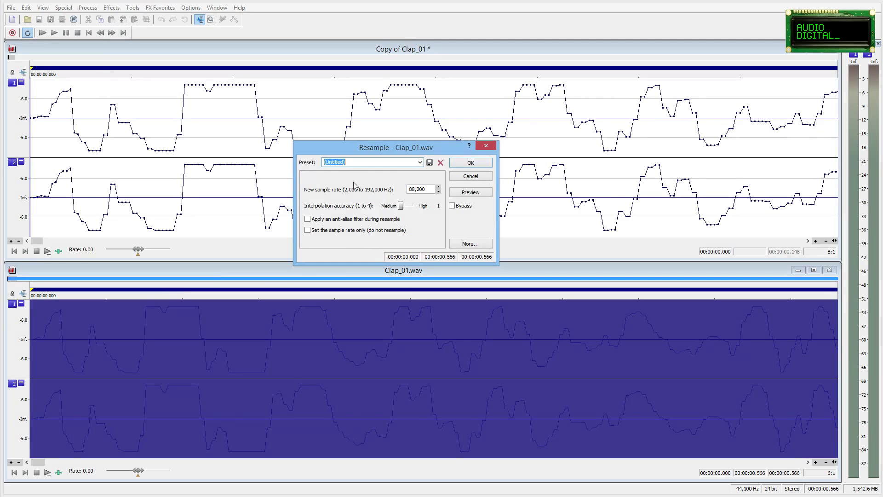
Resample Clap_01.wav to 88,200 Hz and confirm.
click(470, 162)
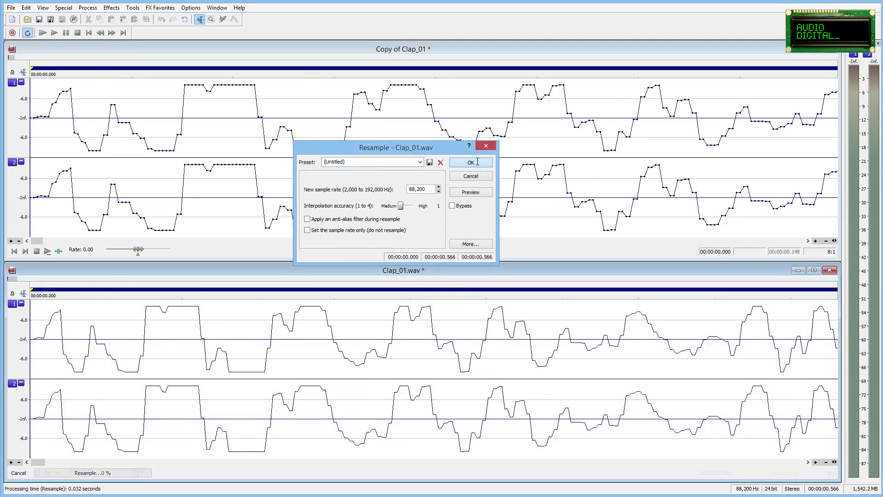
click(470, 162)
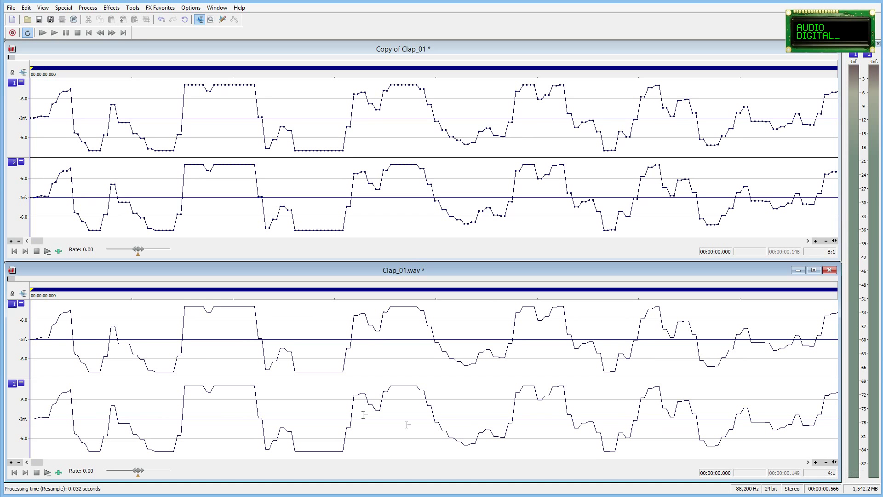